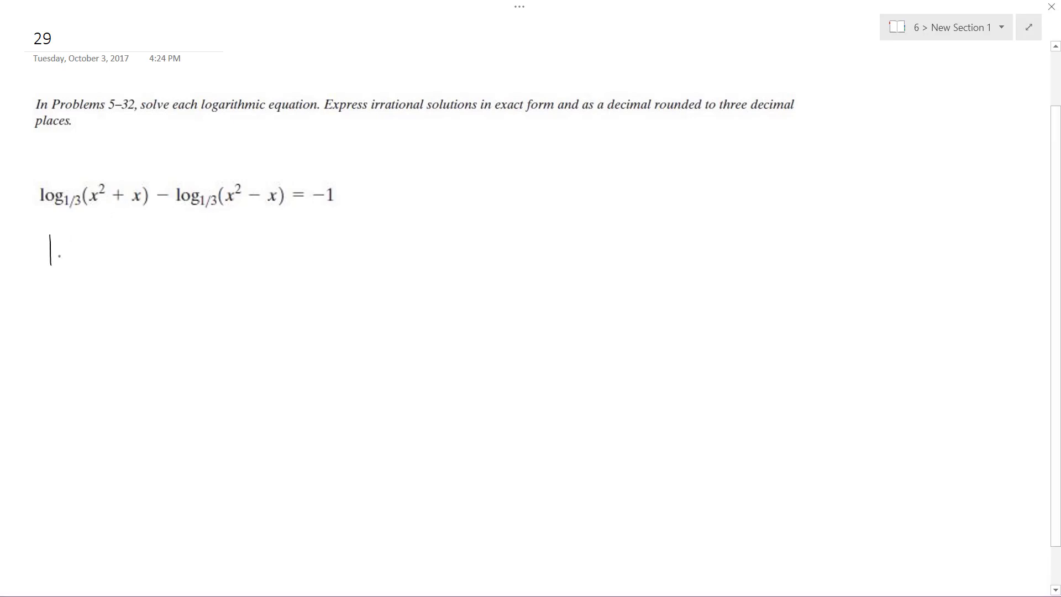
# Handwrite log base 1/3 of the bracketed fraction (x²−x)/(x²−x) below the equation
pyautogui.moveTo(51, 244); pyautogui.dragTo(94, 281)
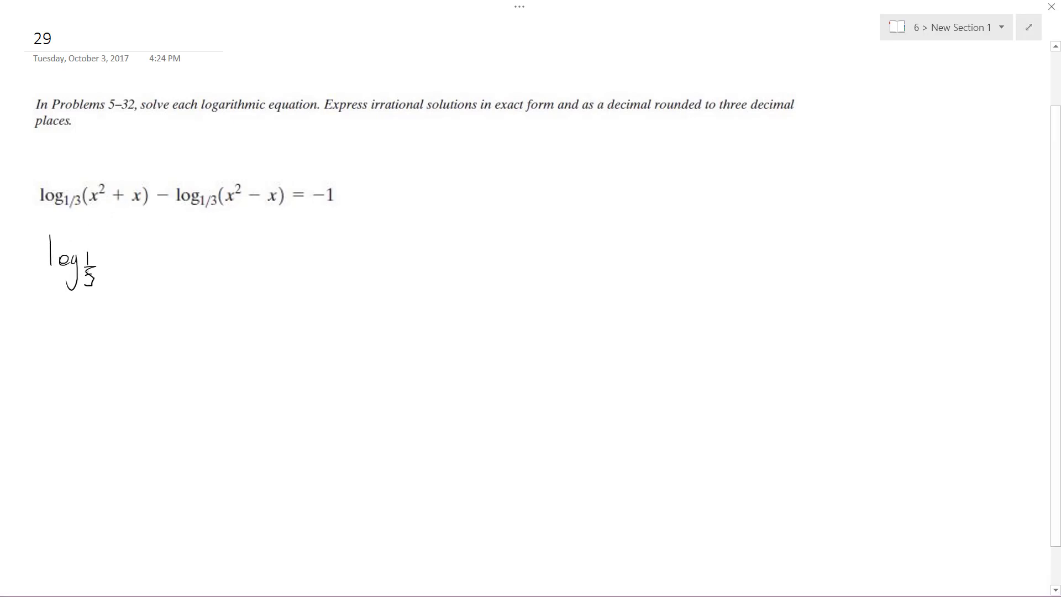
pyautogui.moveTo(121, 233); pyautogui.dragTo(115, 301)
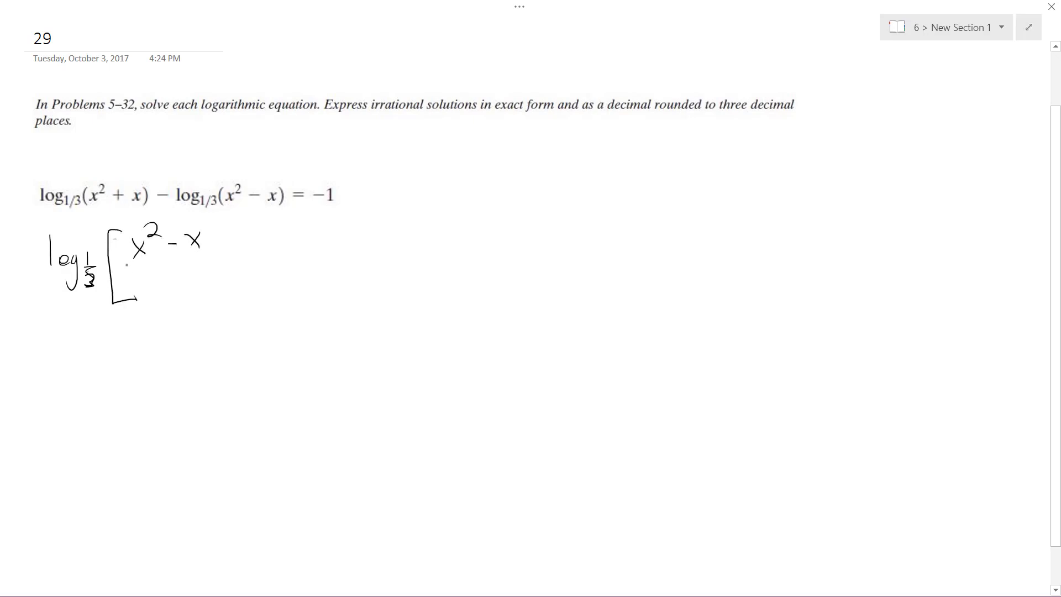
pyautogui.moveTo(135, 264); pyautogui.dragTo(217, 284)
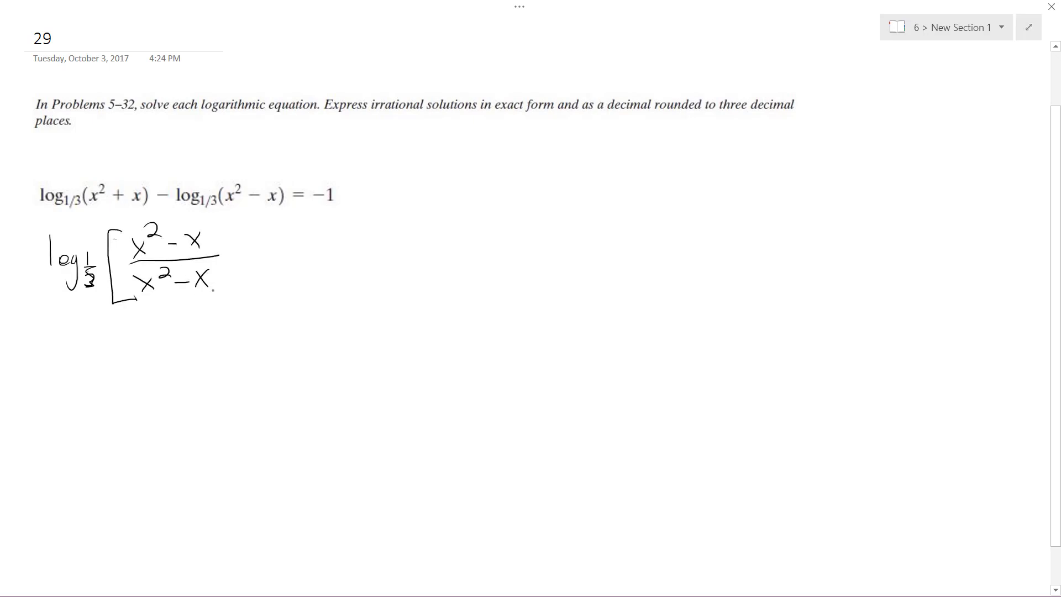
pyautogui.moveTo(223, 213); pyautogui.dragTo(233, 301)
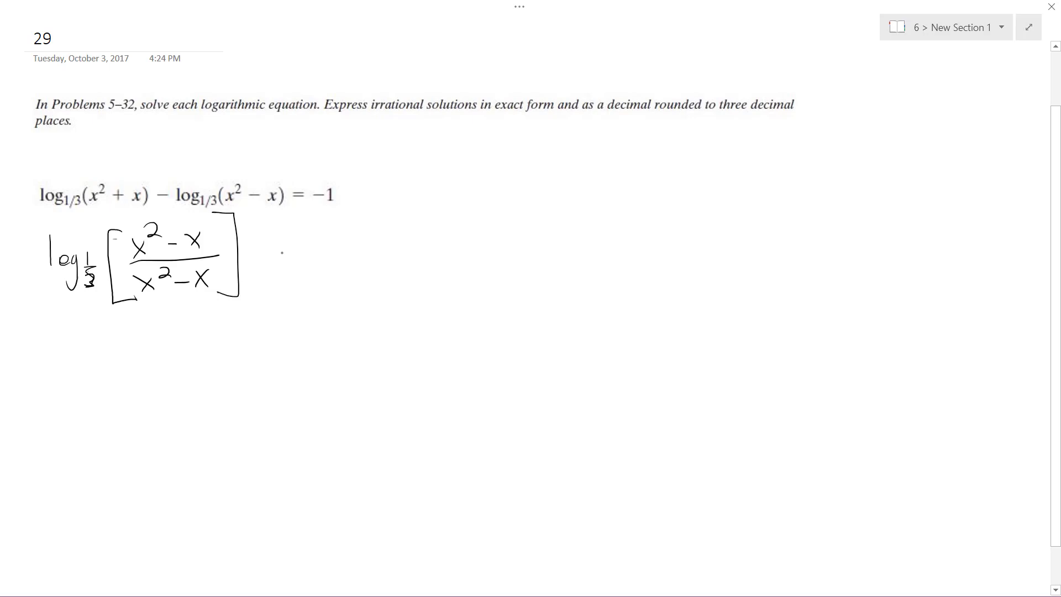
# Write '= log base 1/3 of (1/3)^-1' and the factored fraction x(x+1)/x(x−1) below
pyautogui.moveTo(257, 260); pyautogui.dragTo(335, 268)
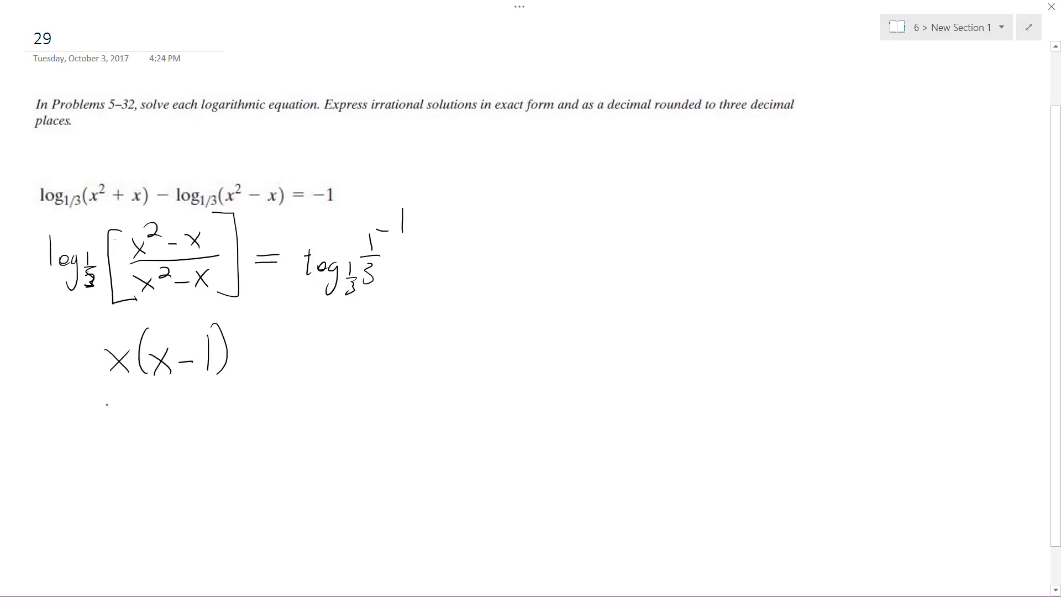
pyautogui.moveTo(108, 383); pyautogui.dragTo(240, 383)
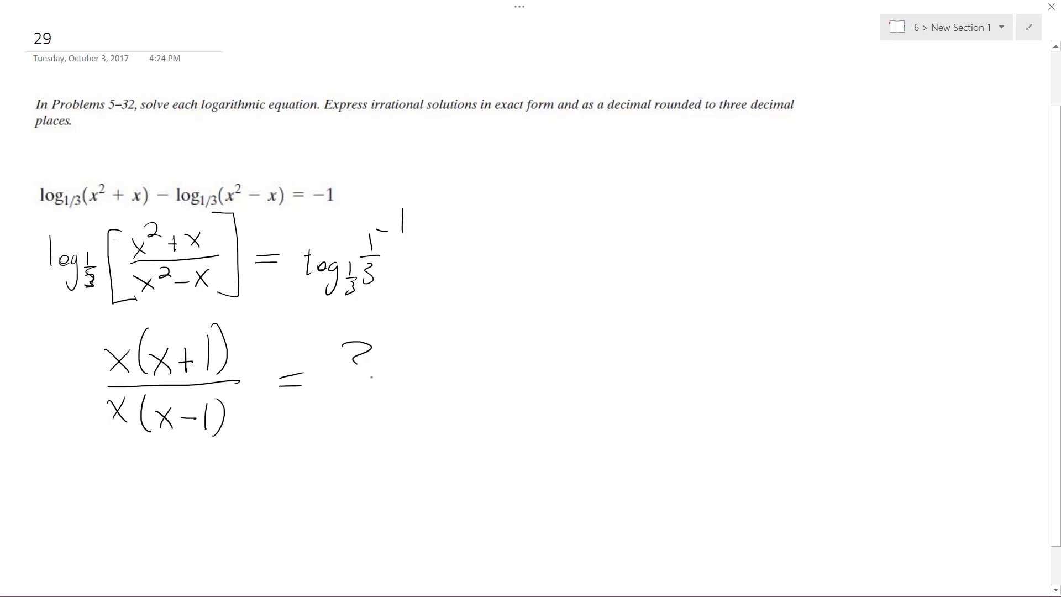
# Set the fraction equal to 3, reduce to x+1=3x−3, and start subtracting 1
pyautogui.write('3')
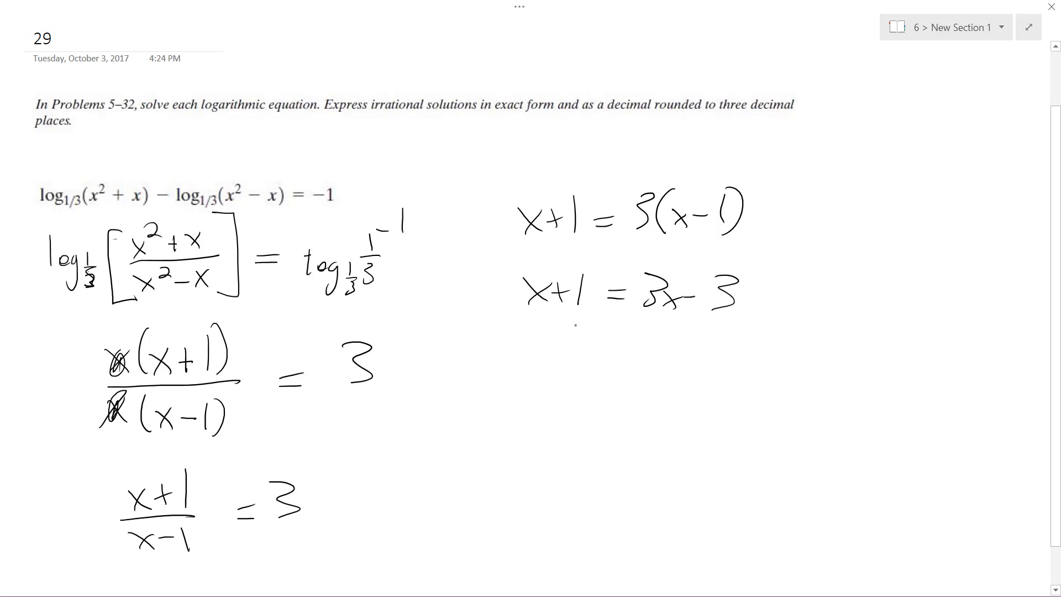
pyautogui.write('-1')
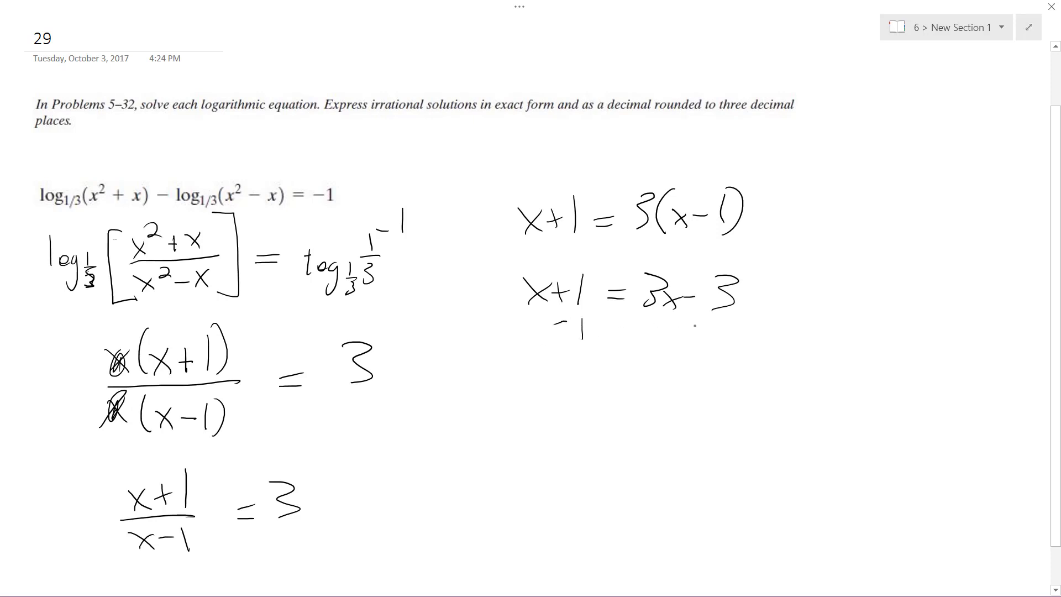